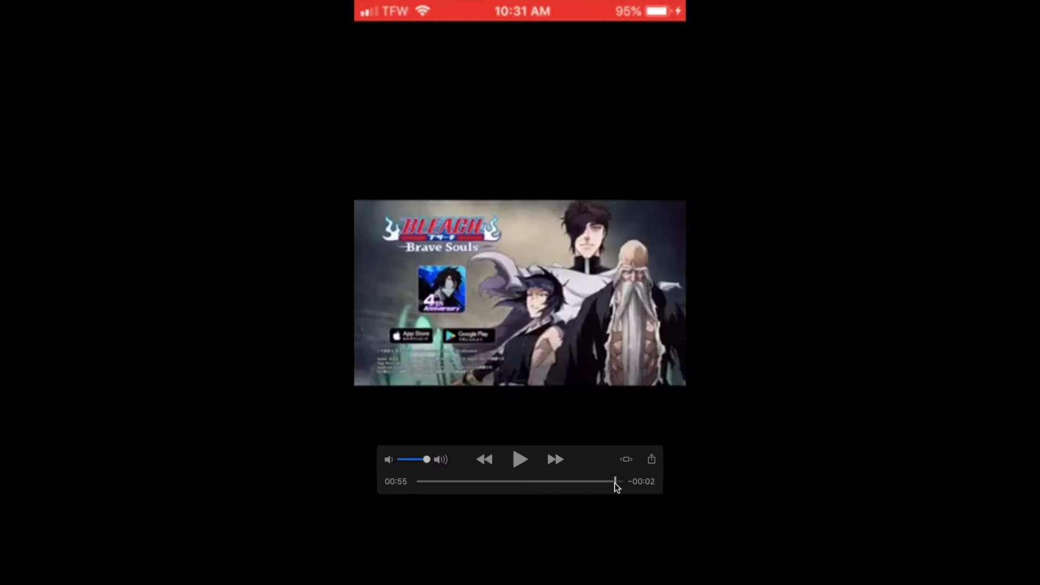
{"action": "mouse_move", "coordinate": [537, 455]}
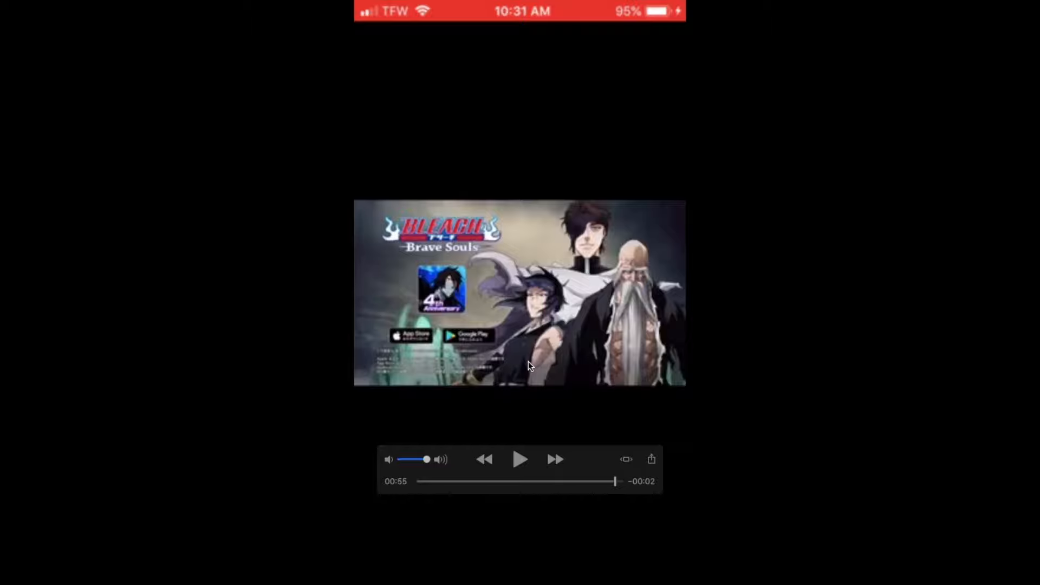
{"action": "mouse_move", "coordinate": [629, 381]}
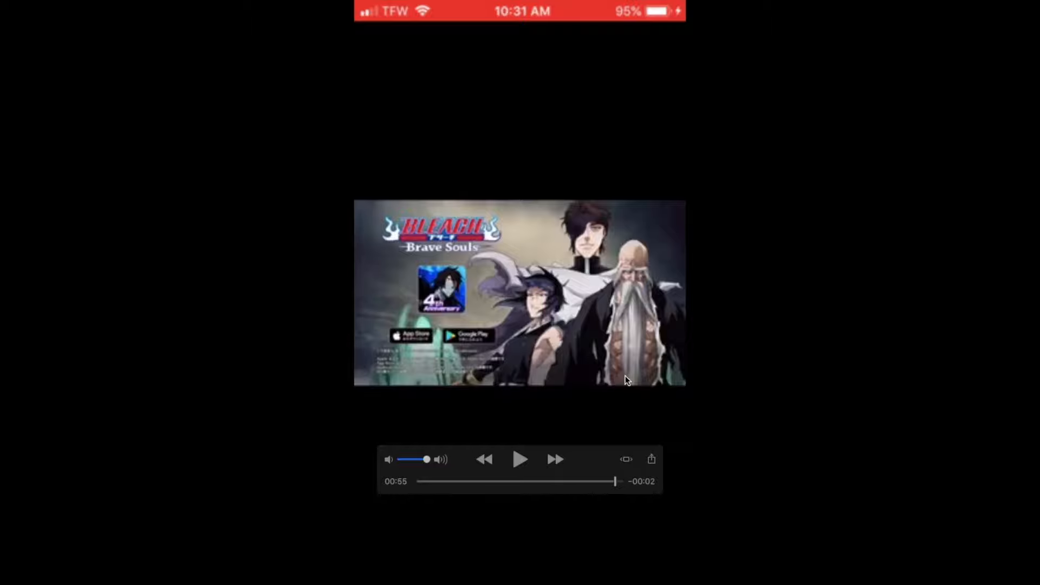